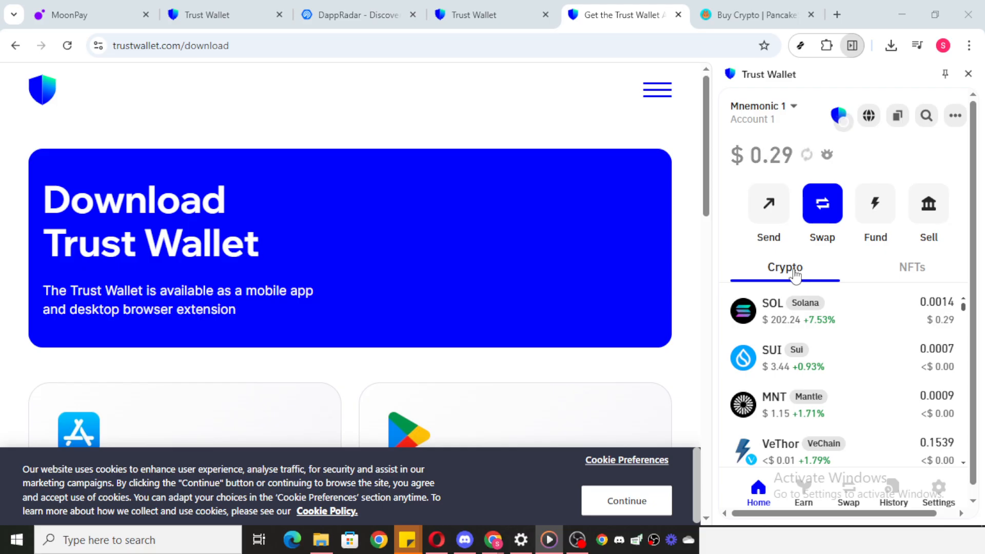
pyautogui.moveTo(925, 115)
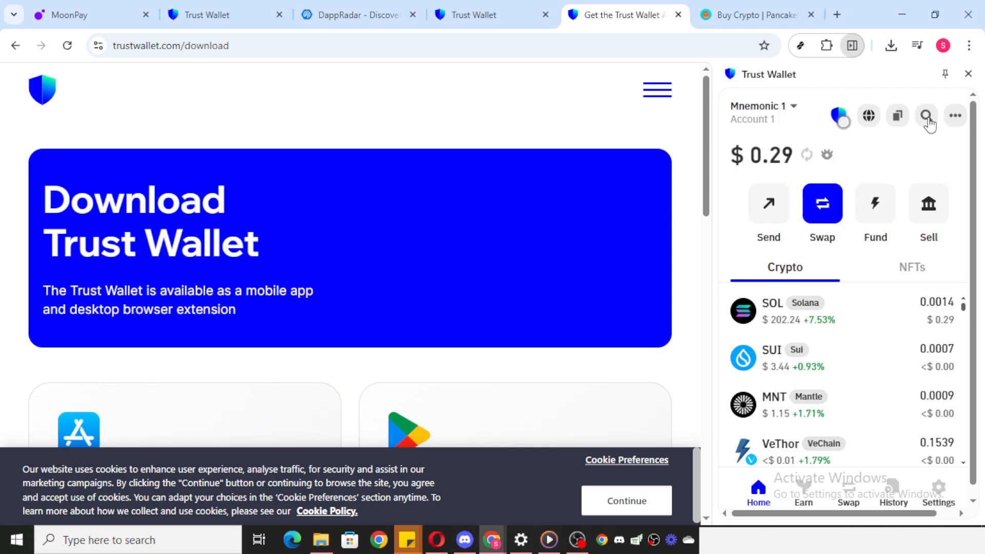
# Search the wallet's tokens for 'SHI' and select SHIB from the results.
pyautogui.click(924, 116)
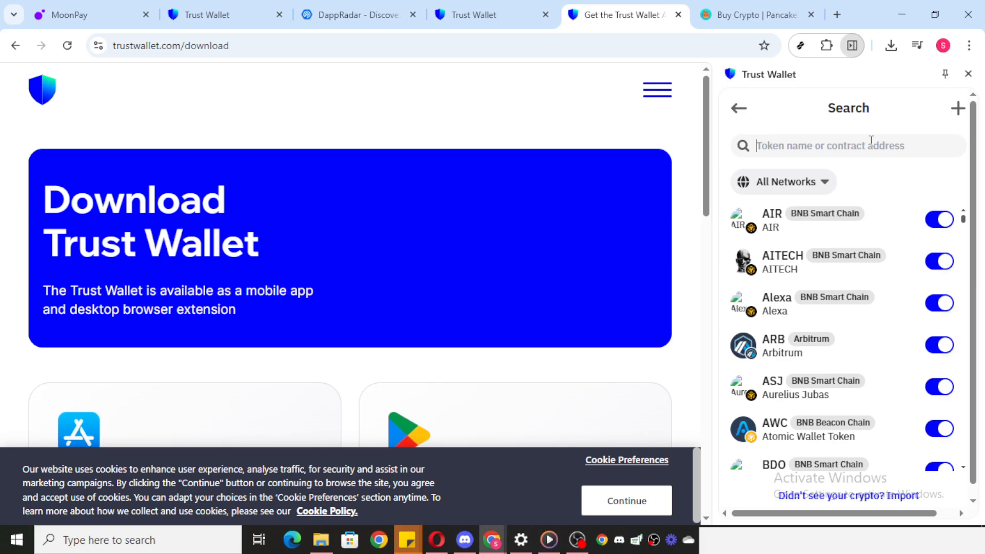
pyautogui.write('SHI')
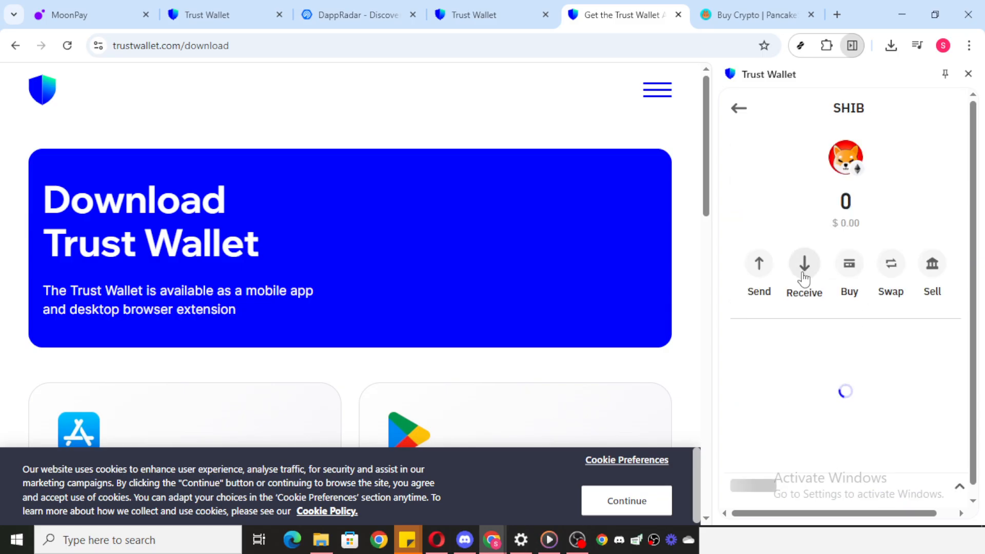
# Show the Receive SHIB QR code and copy its ERC20 deposit address.
pyautogui.click(804, 269)
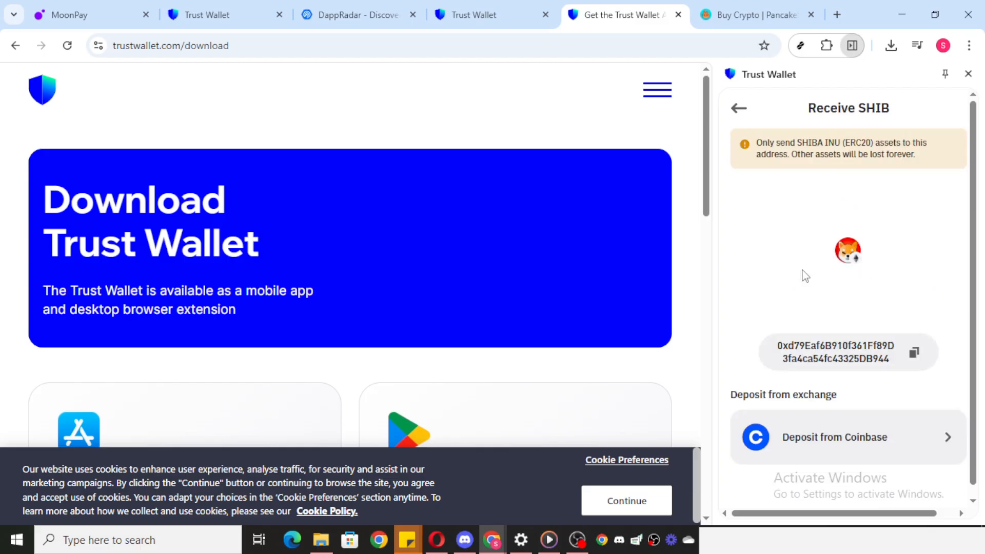
pyautogui.moveTo(824, 354)
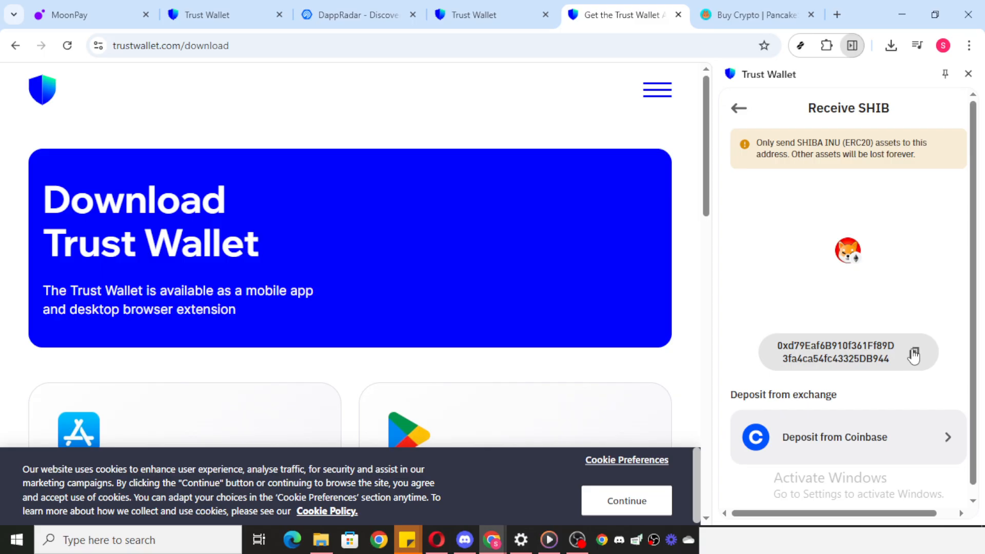
pyautogui.click(913, 352)
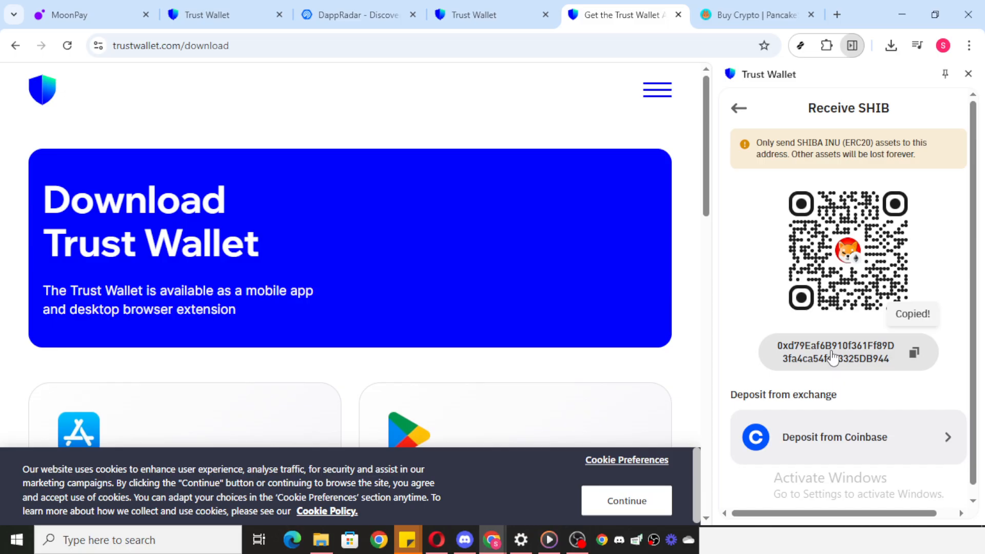
pyautogui.moveTo(832, 352)
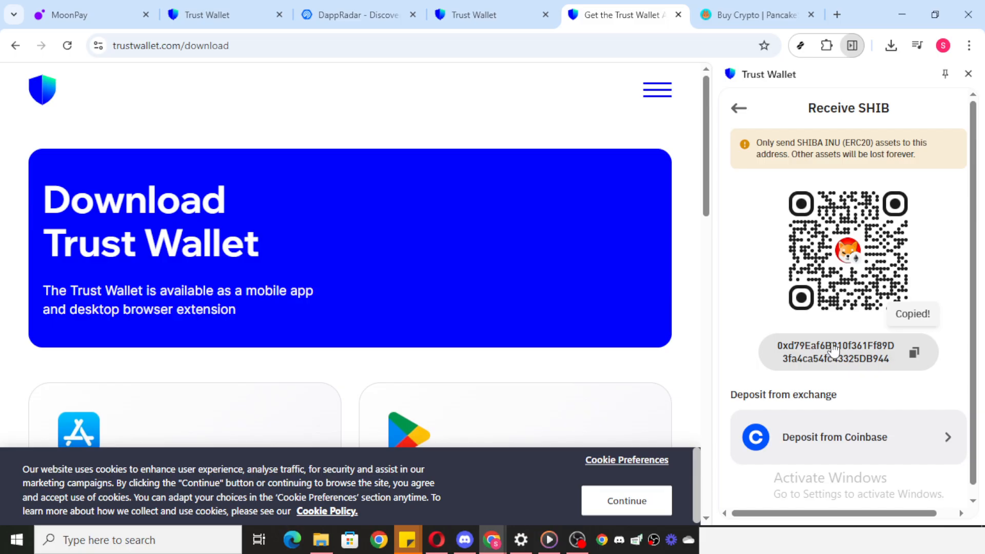
pyautogui.moveTo(833, 344)
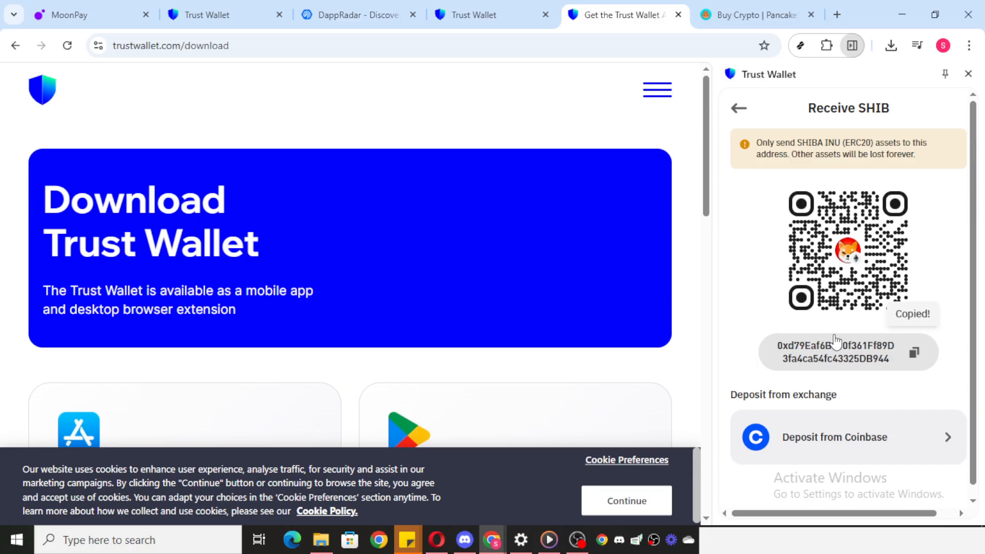